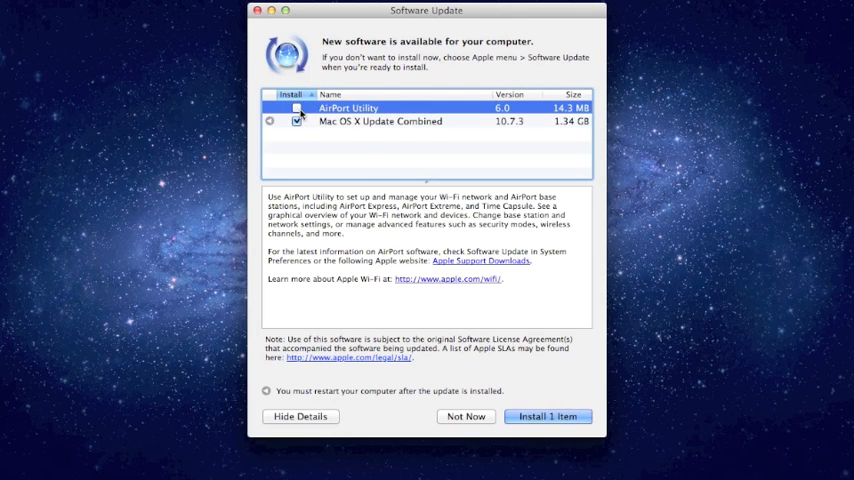
# Uncheck AirPort Utility so it is excluded from the updates to install
pyautogui.click(296, 108)
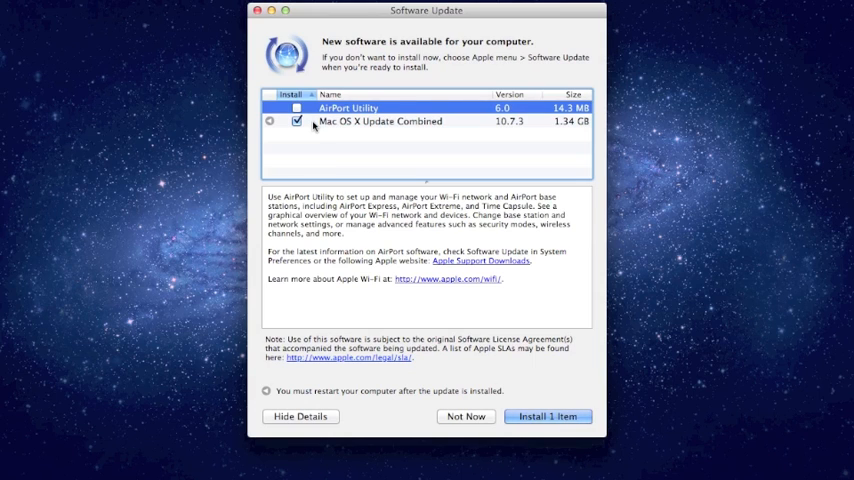
# Select the Mac OS X Update Combined 10.7.3 row to show its description
pyautogui.click(380, 120)
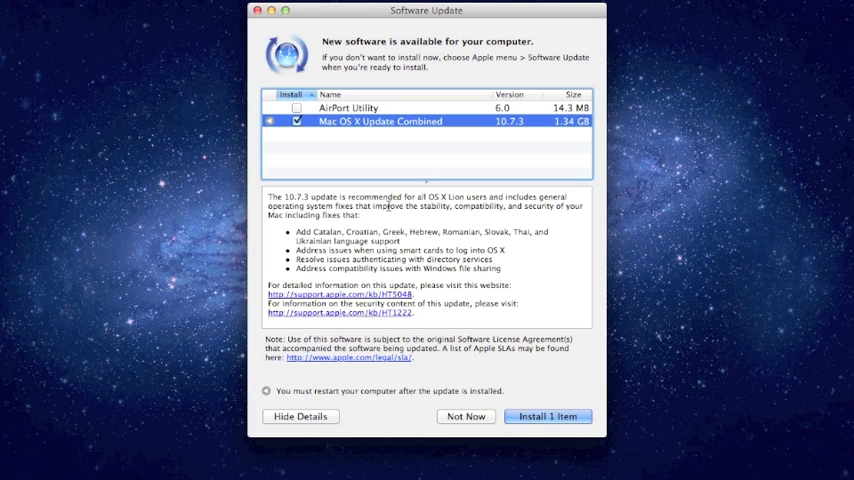